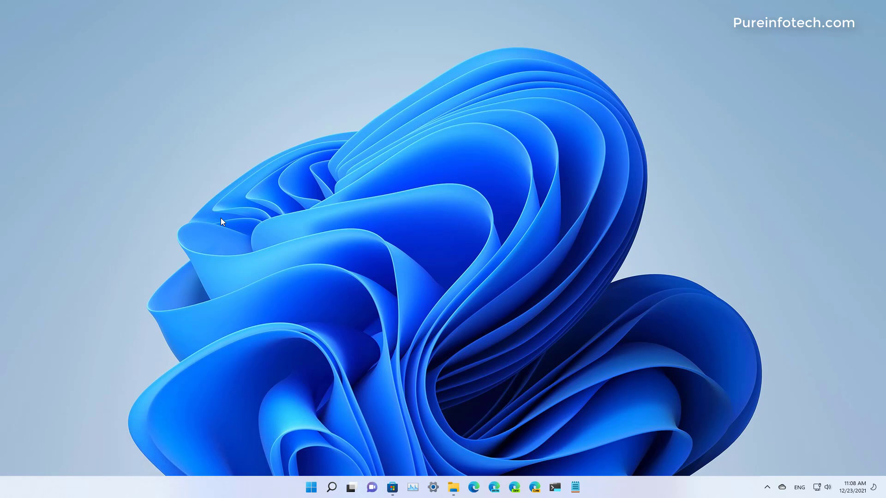
Search the Start menu for 'windows security'.
{"action": "left_click", "coordinate": [311, 488]}
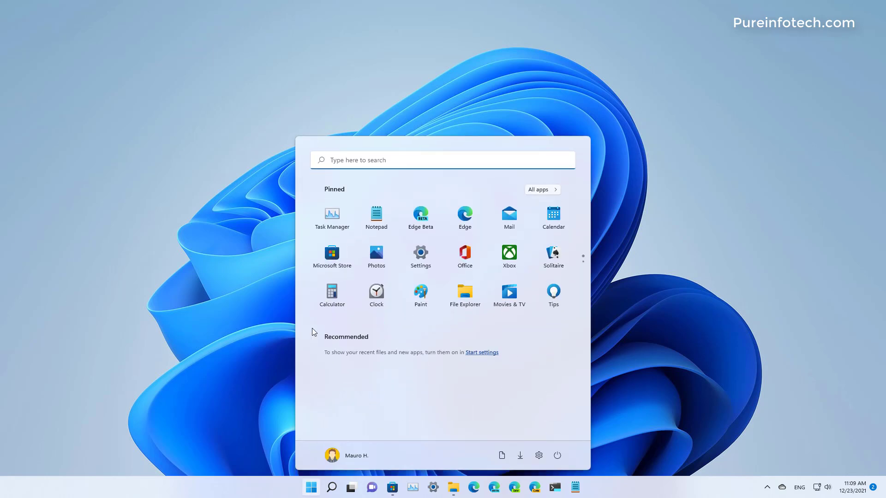
{"action": "type", "text": "windows security"}
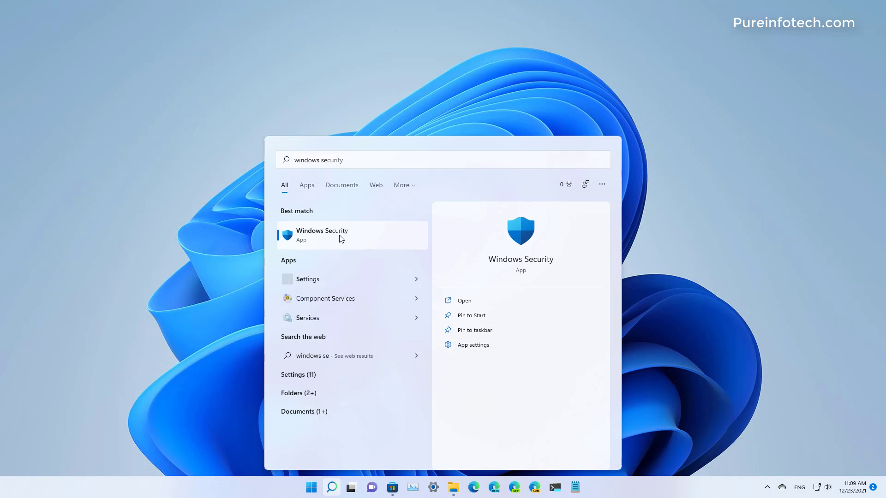
Launch Windows Security and choose Microsoft Defender Offline scan under Virus & threat protection scan options.
{"action": "left_click", "coordinate": [321, 235]}
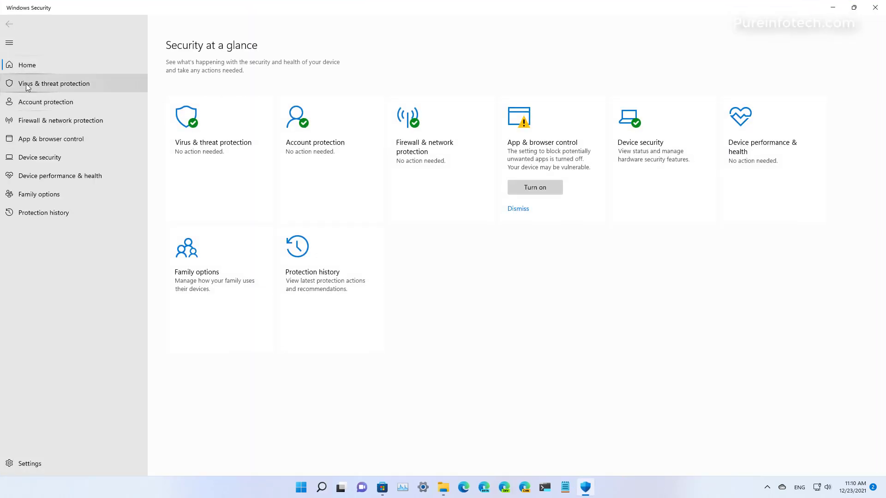
{"action": "left_click", "coordinate": [53, 83]}
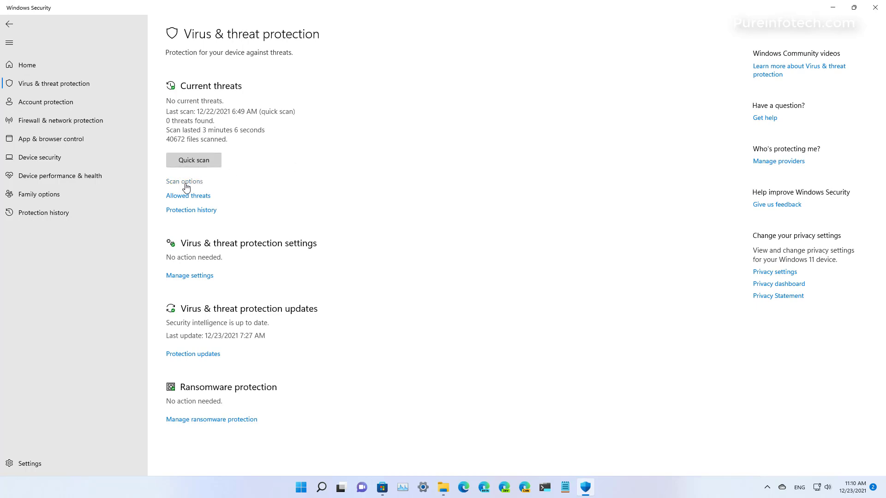
{"action": "left_click", "coordinate": [184, 181]}
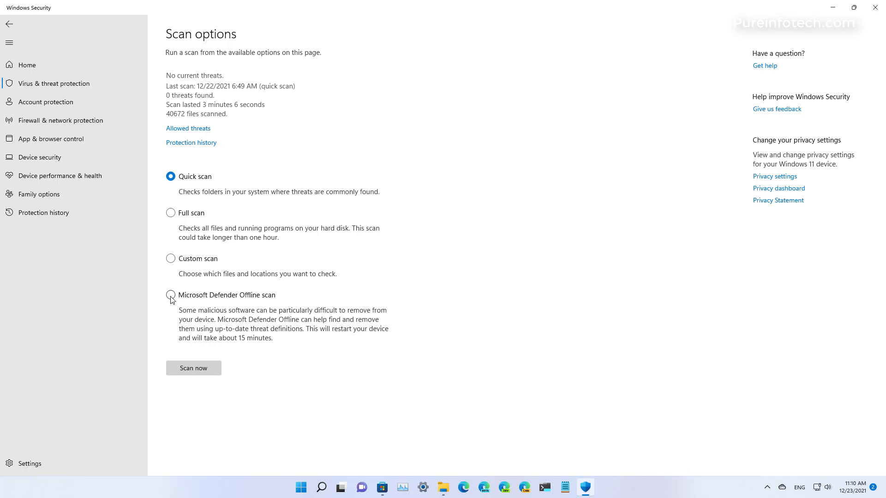
{"action": "left_click", "coordinate": [171, 296]}
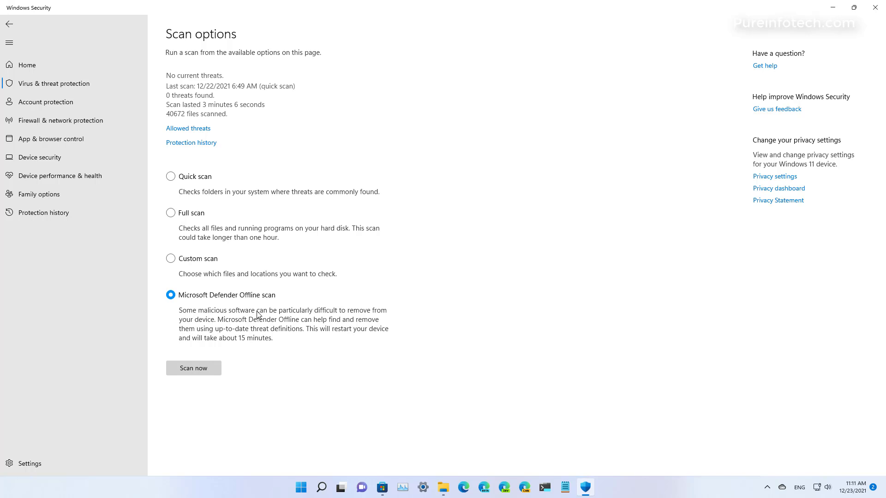
{"action": "mouse_move", "coordinate": [232, 337]}
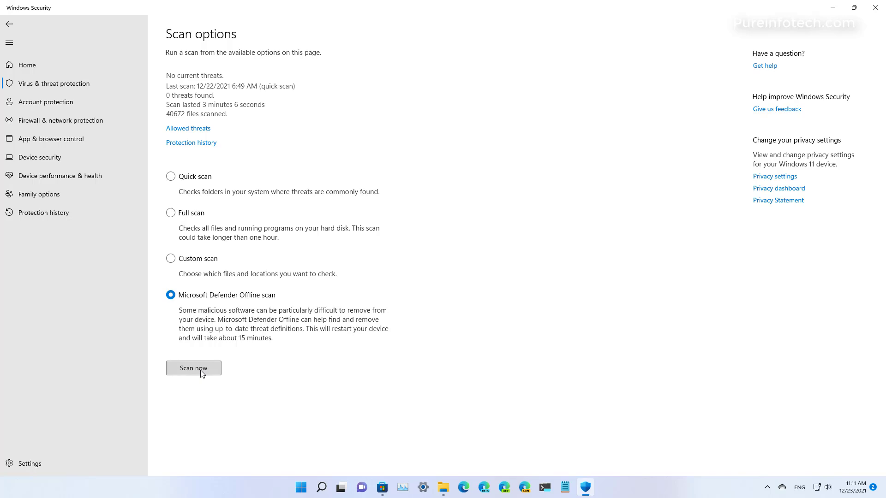
Start the offline scan, confirming the restart warning and the UAC prompt.
{"action": "left_click", "coordinate": [194, 368]}
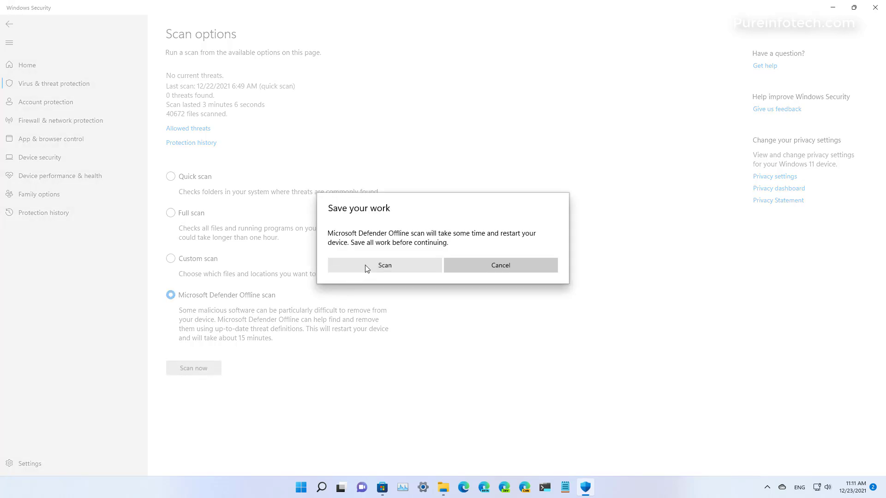
{"action": "left_click", "coordinate": [385, 265]}
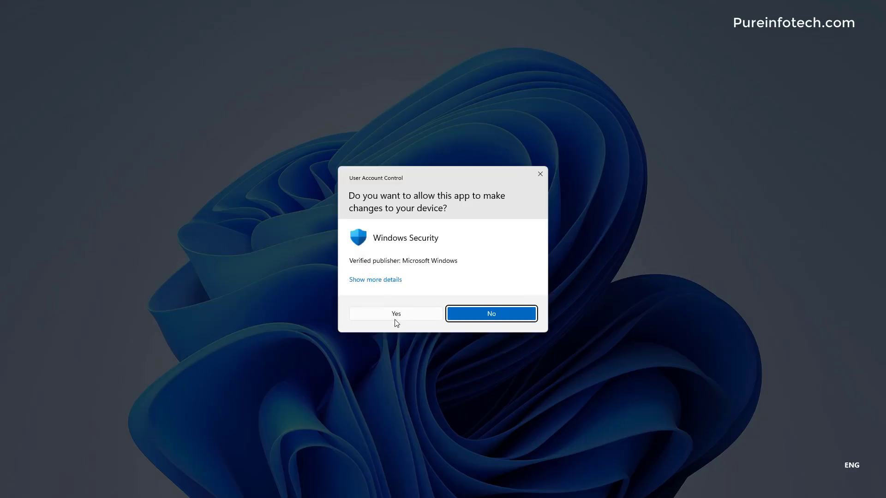
{"action": "left_click", "coordinate": [396, 314]}
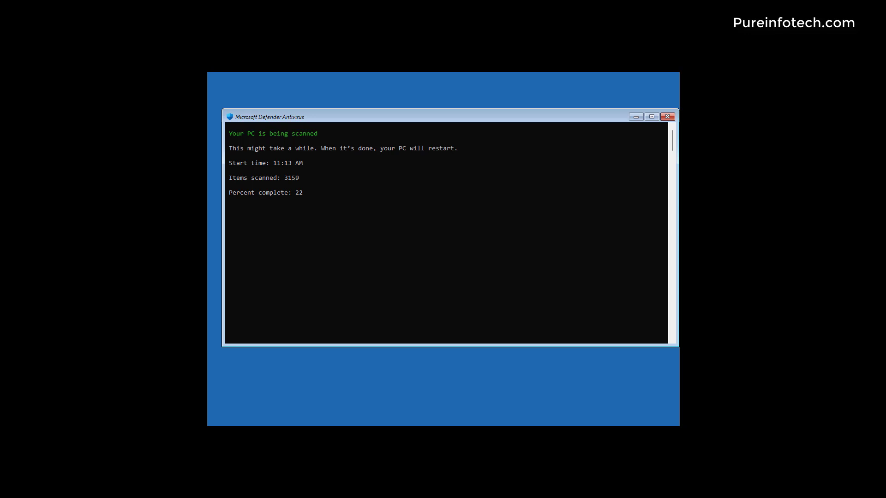
{"action": "mouse_move", "coordinate": [575, 330]}
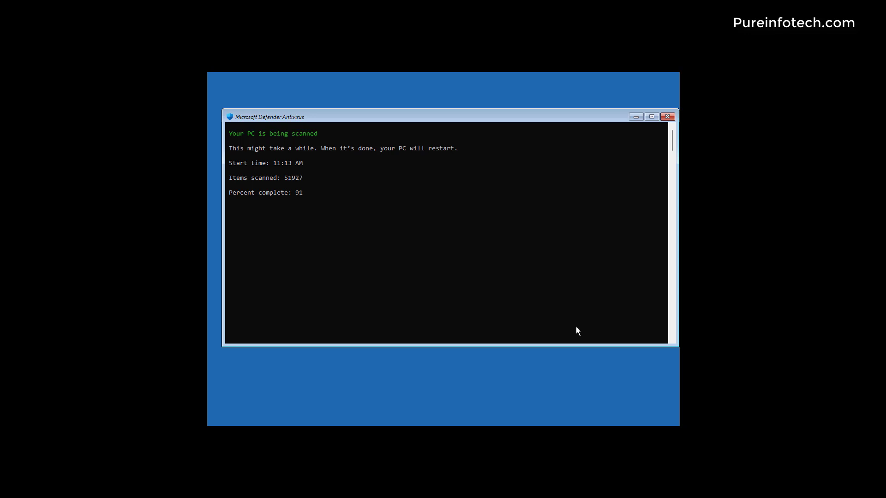
{"action": "mouse_move", "coordinate": [803, 485]}
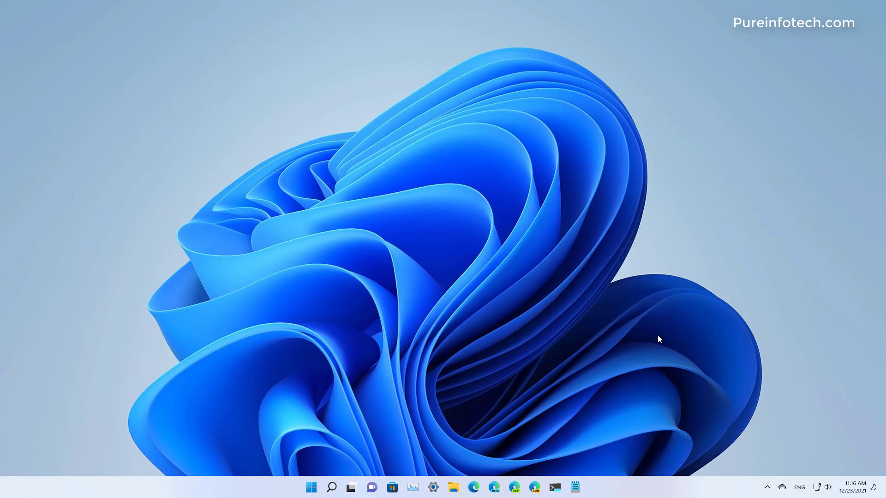
Reopen Windows Security from a Start menu search for 'secur' after the restart.
{"action": "left_click", "coordinate": [311, 487]}
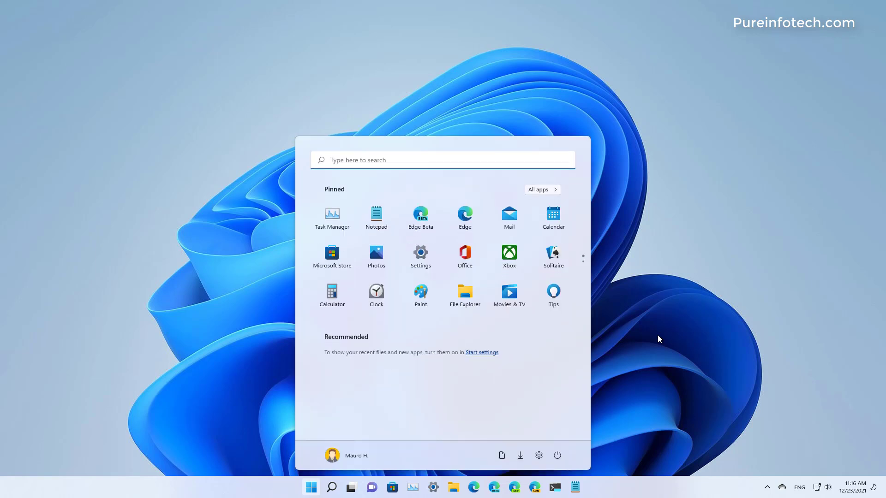
{"action": "type", "text": "securi"}
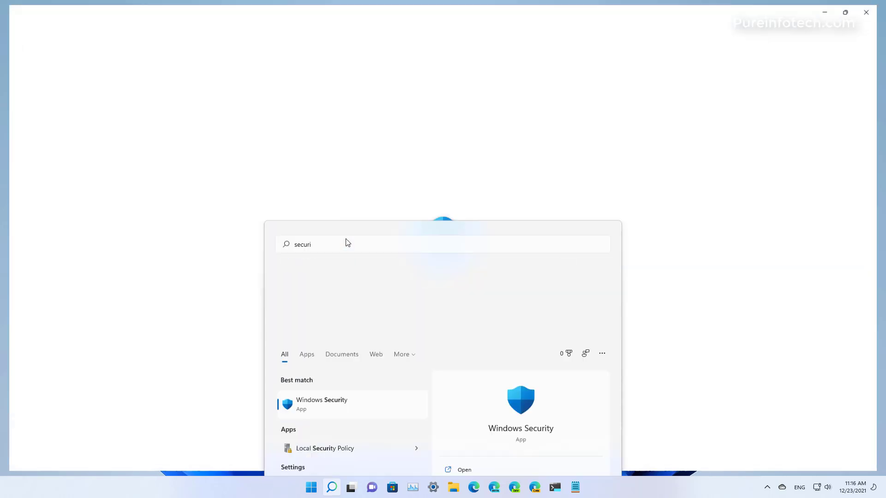
{"action": "left_click", "coordinate": [321, 405]}
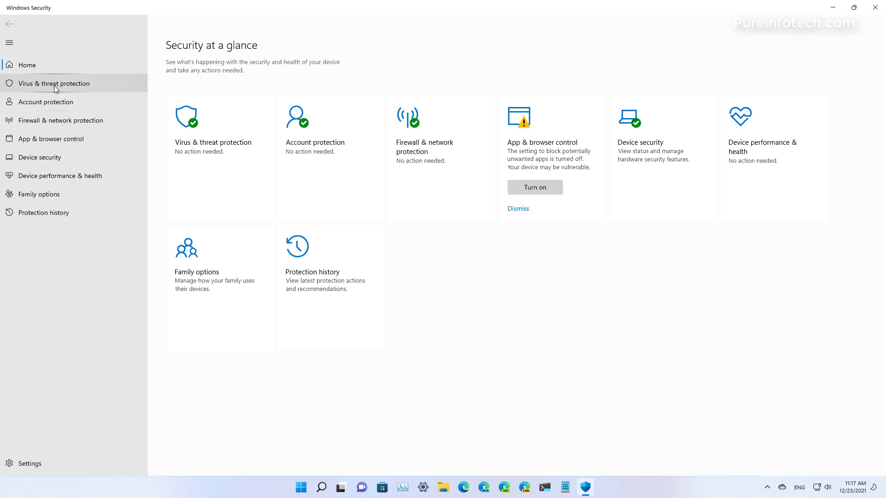
View Protection history under Virus & threat protection to check the offline scan results.
{"action": "left_click", "coordinate": [53, 83]}
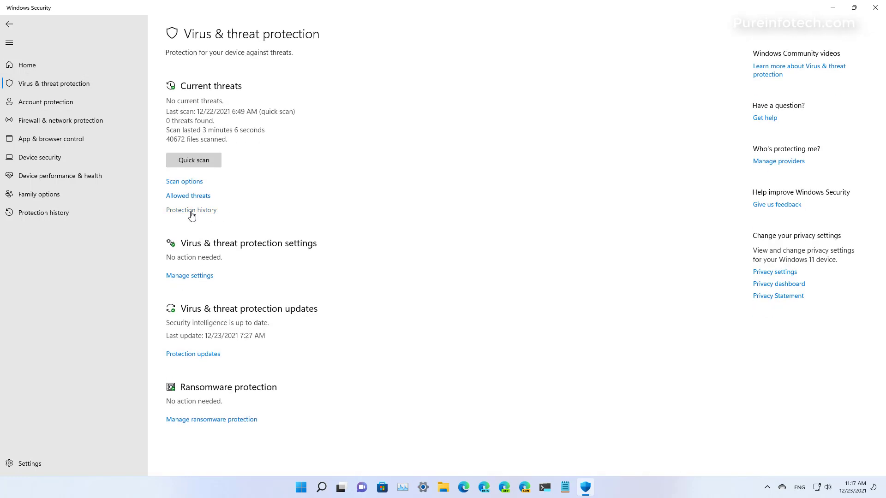
{"action": "left_click", "coordinate": [191, 211]}
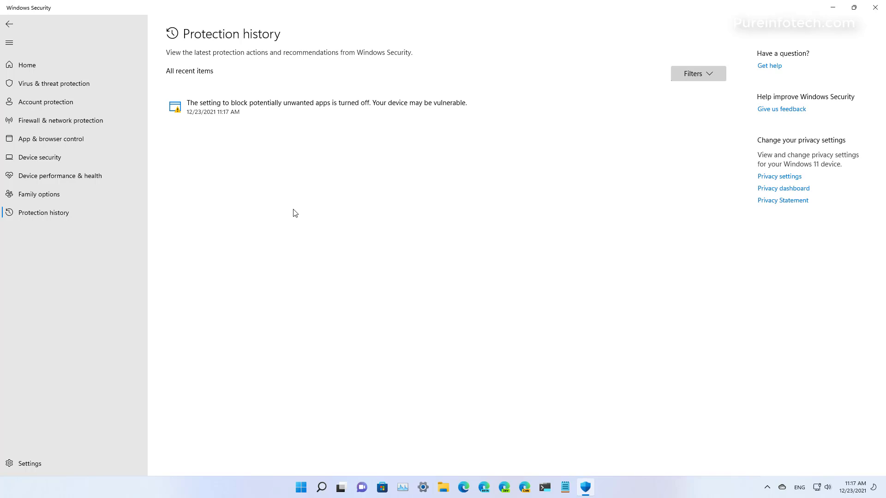
{"action": "mouse_move", "coordinate": [330, 166]}
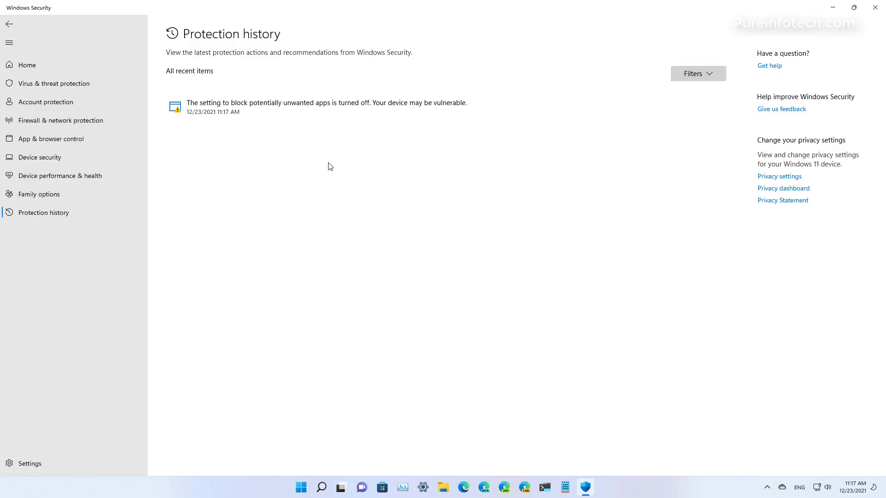